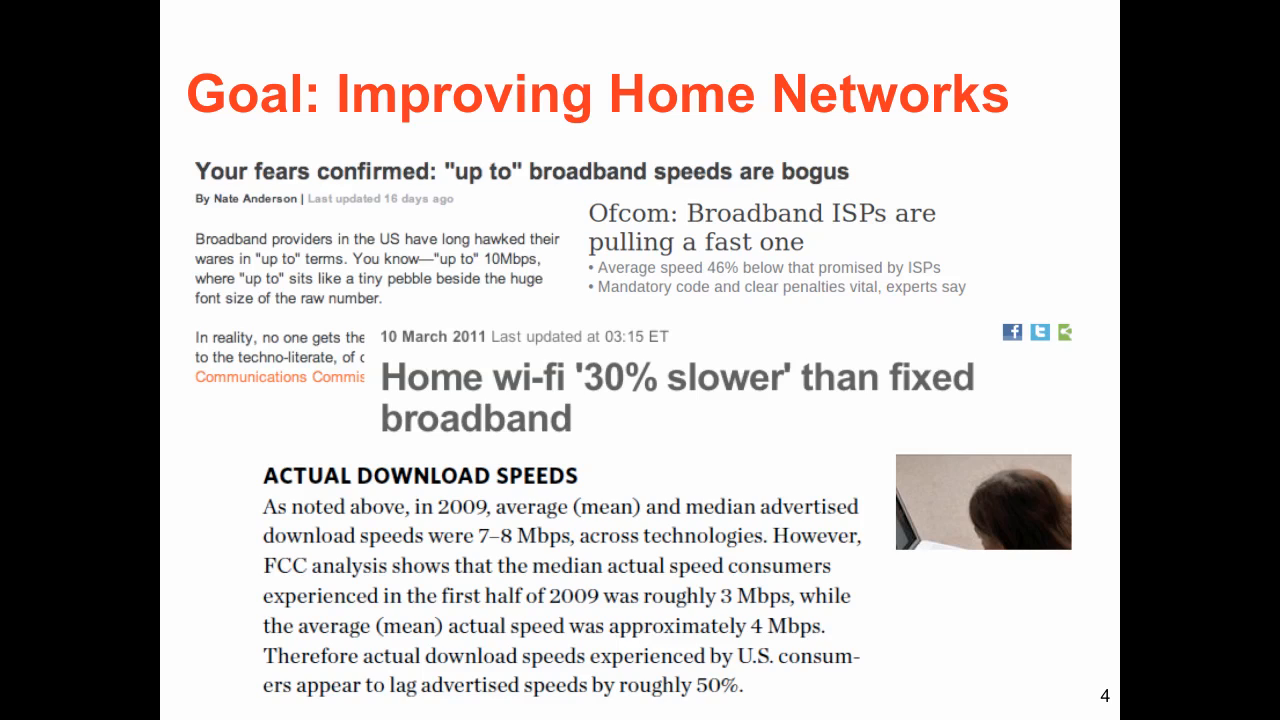
- Advance from the 'Goal: Improving Home Networks' slide to the next slide
{"action": "key", "text": "right"}
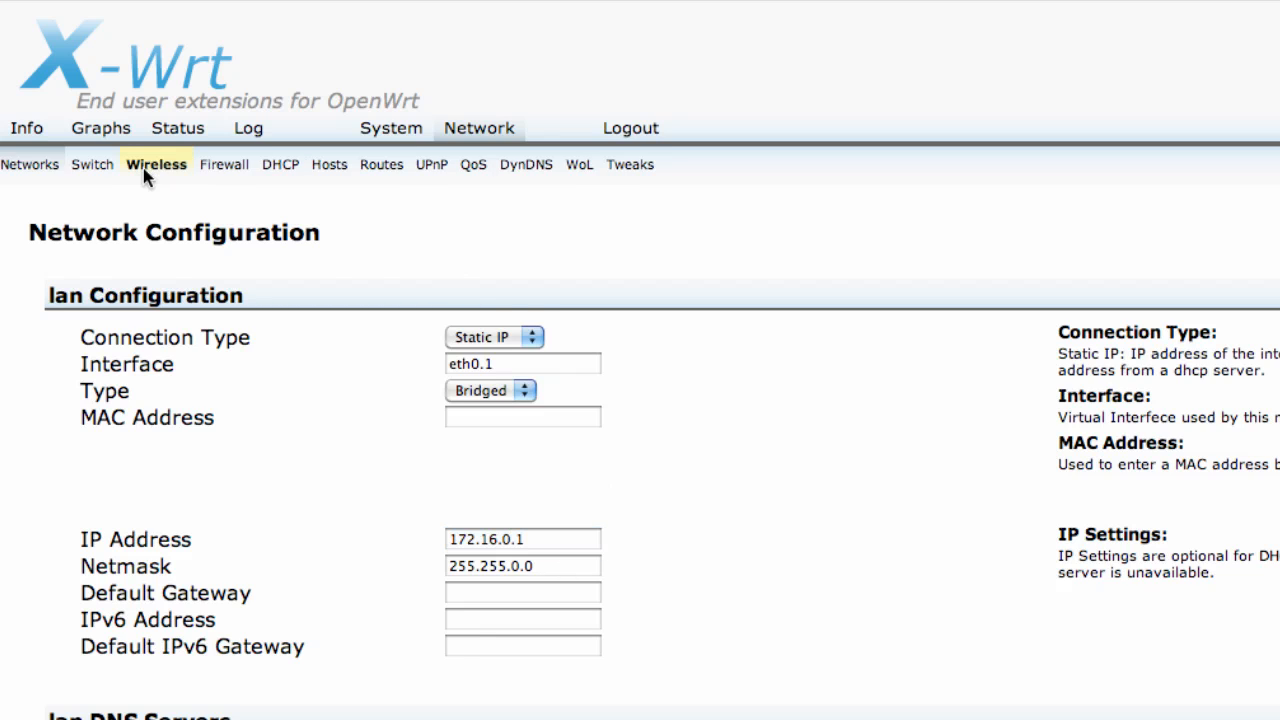
- View radio0 wireless settings (channel 11, SK1 access point), then go to networkdashboard.org
{"action": "left_click", "coordinate": [156, 164]}
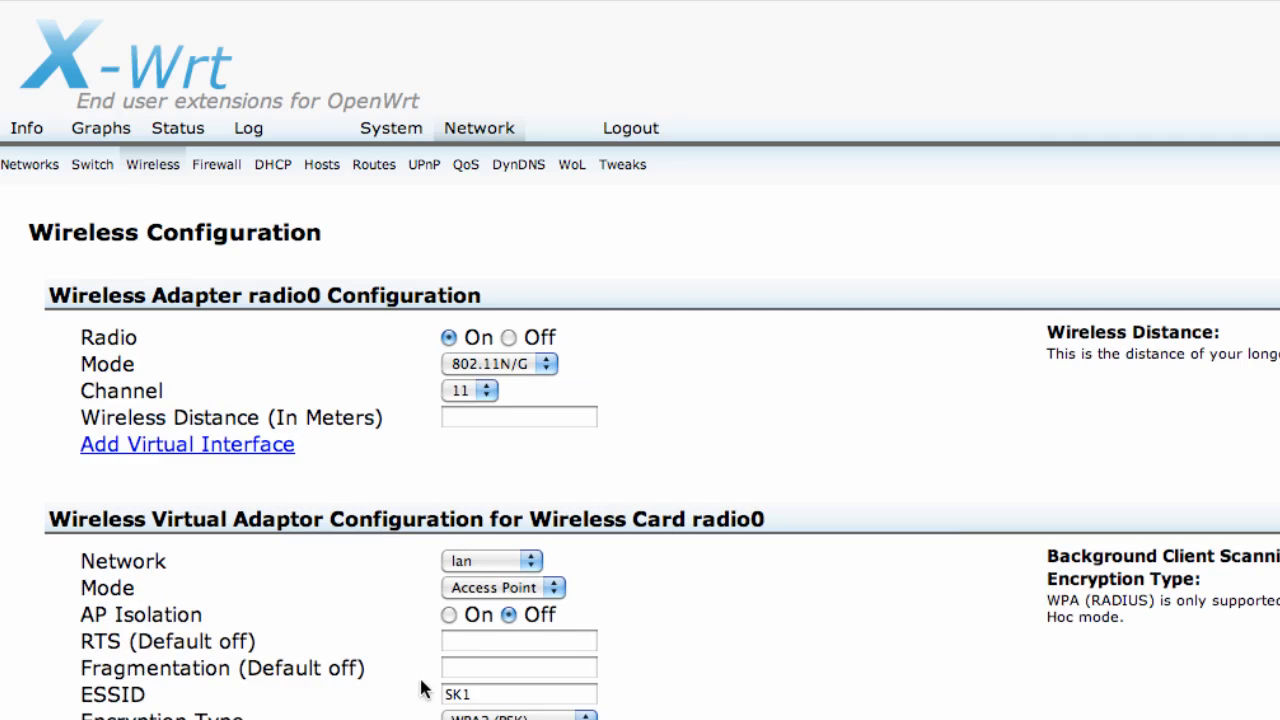
{"action": "left_click", "coordinate": [518, 694]}
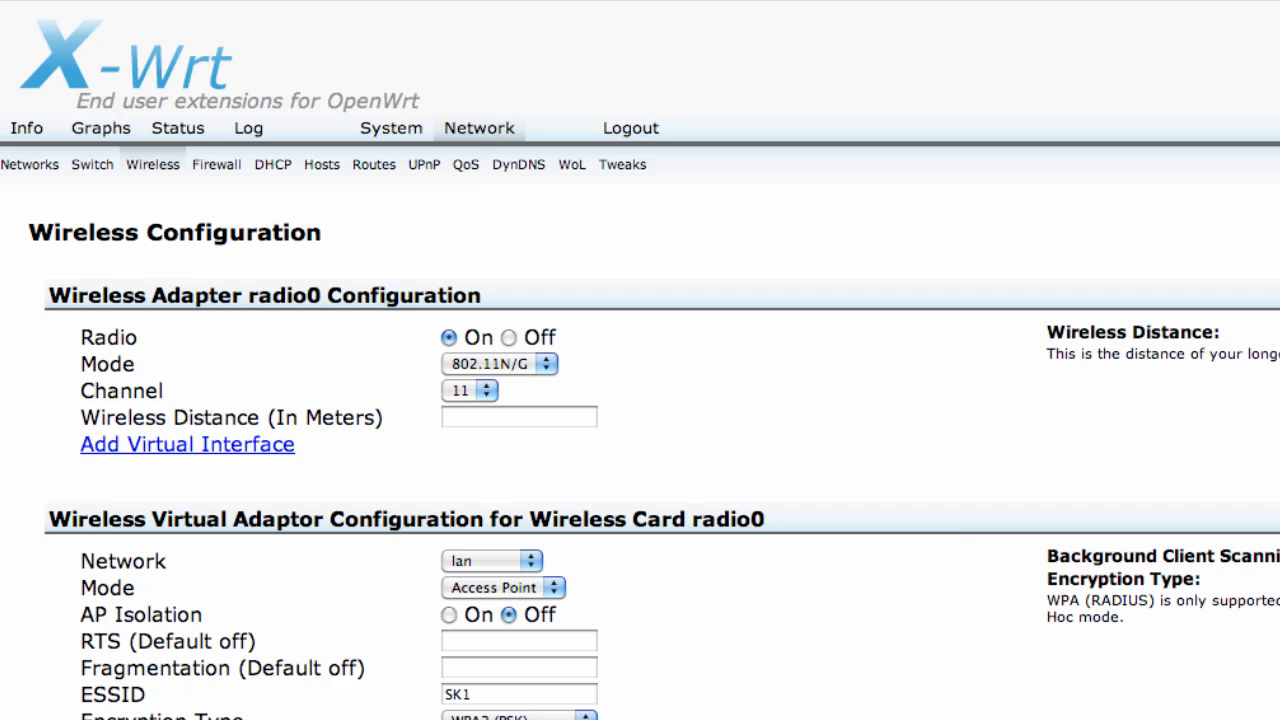
{"action": "mouse_move", "coordinate": [136, 188]}
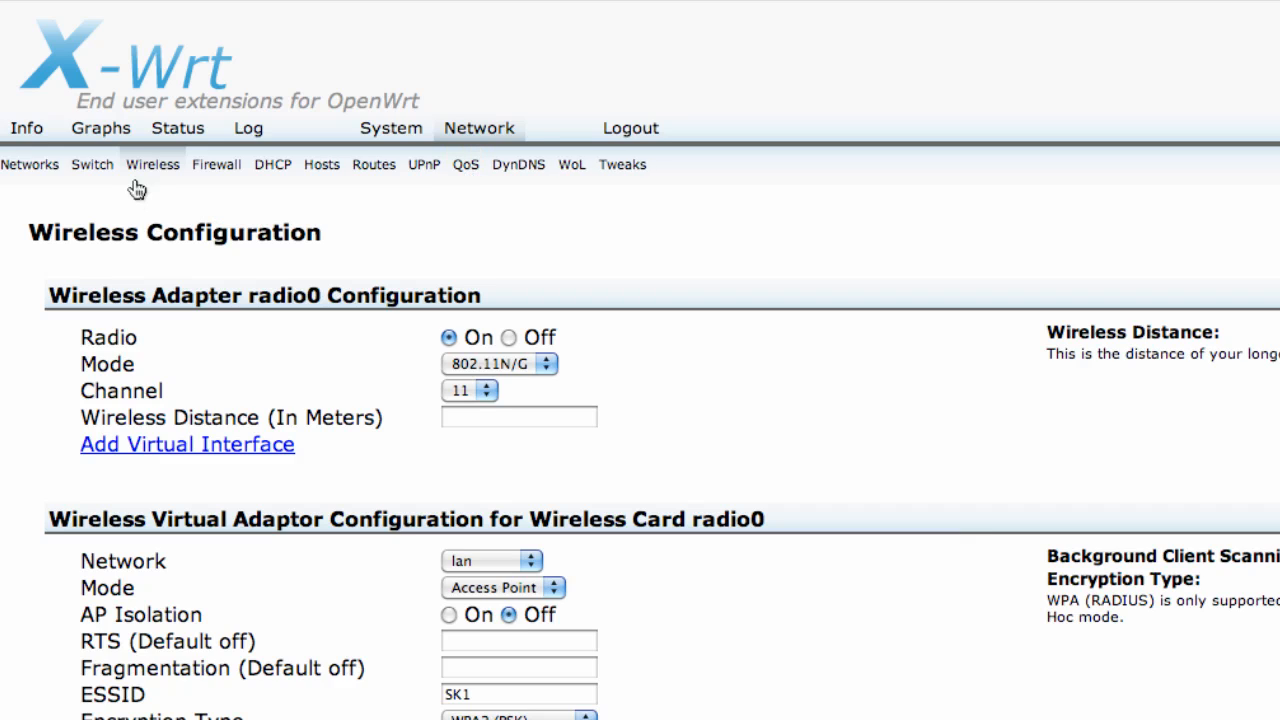
{"action": "left_click", "coordinate": [100, 128]}
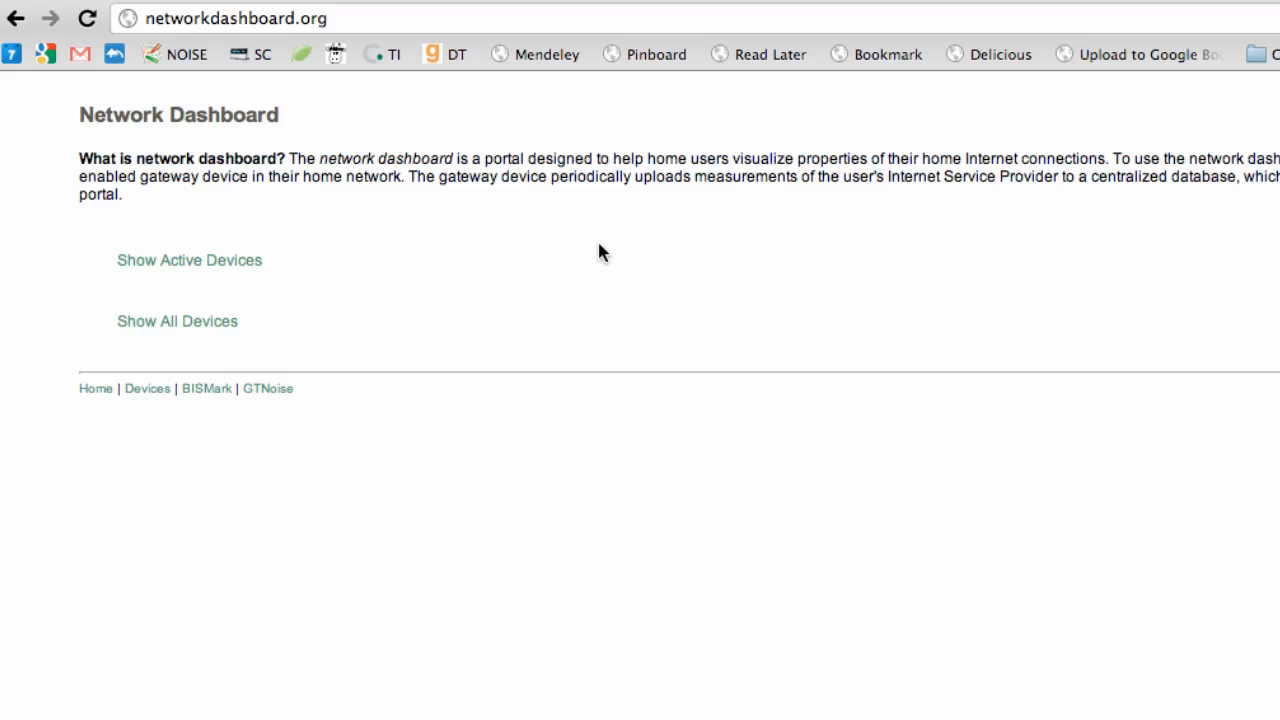
{"action": "mouse_move", "coordinate": [492, 254]}
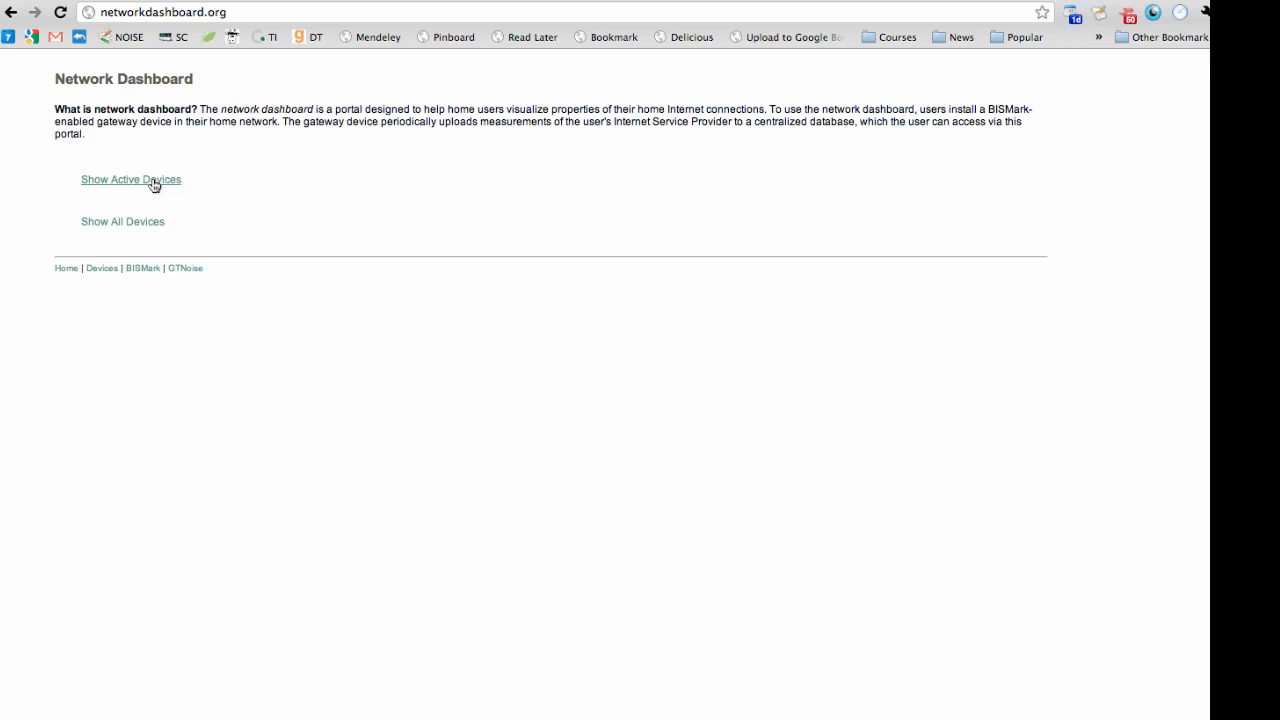
- List active BISMark devices and view NB105's details with its ATT 6144/512 kbps plan
{"action": "left_click", "coordinate": [130, 180]}
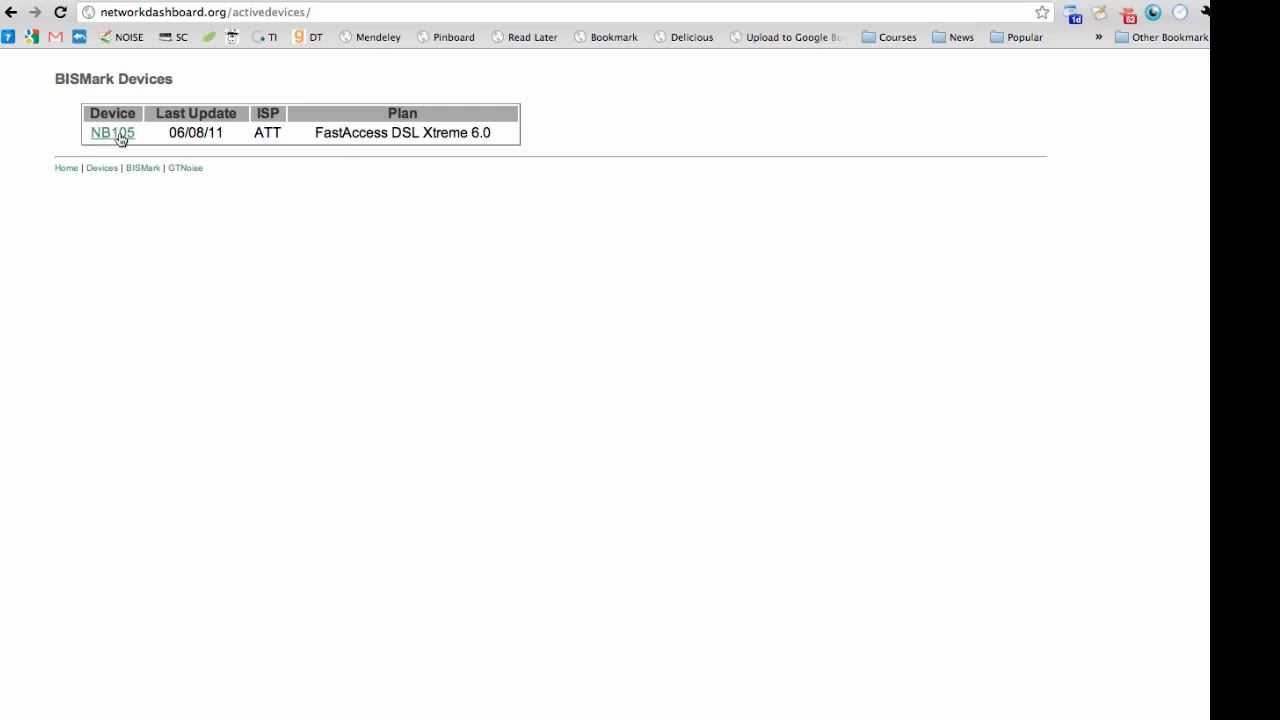
{"action": "left_click", "coordinate": [112, 132]}
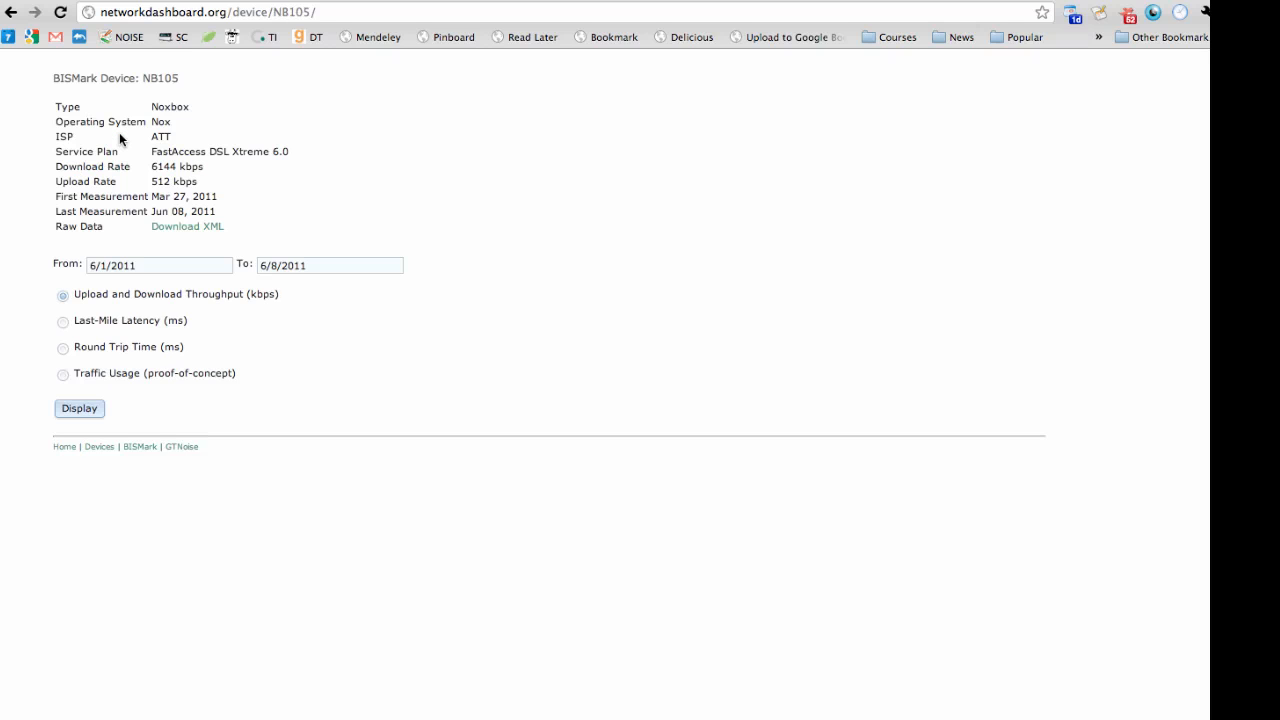
{"action": "mouse_move", "coordinate": [52, 158]}
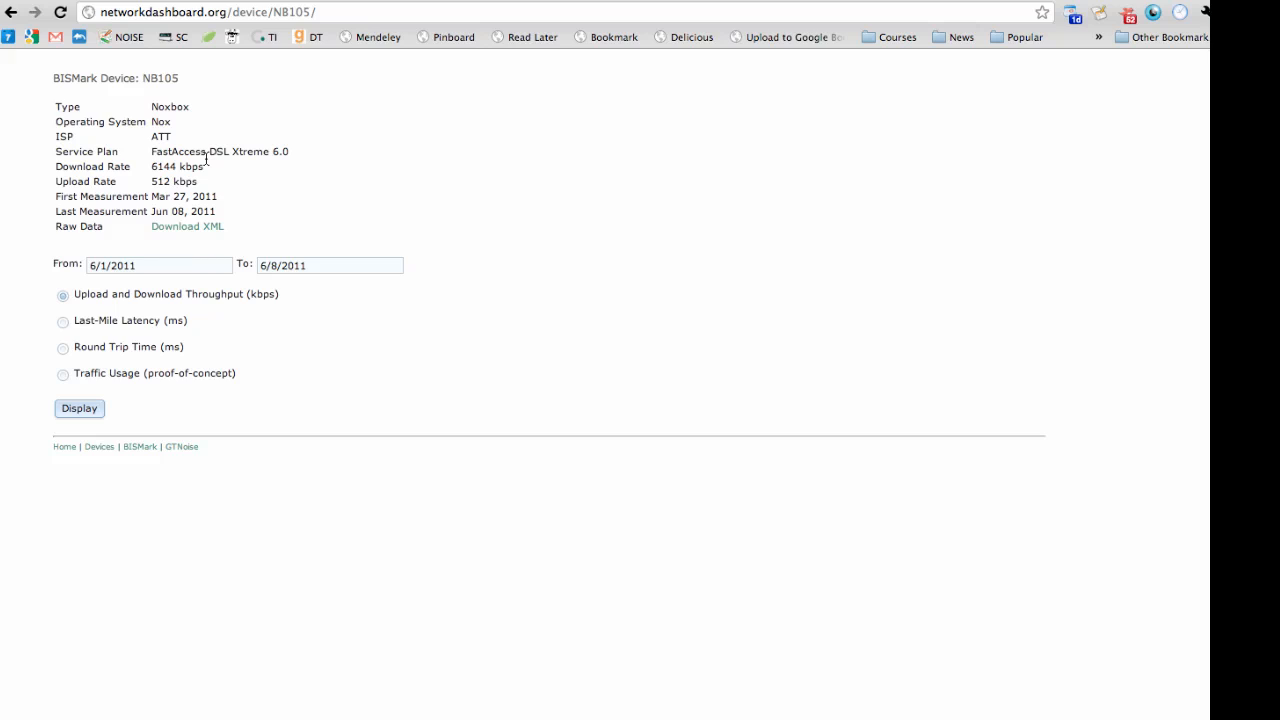
{"action": "mouse_move", "coordinate": [112, 166]}
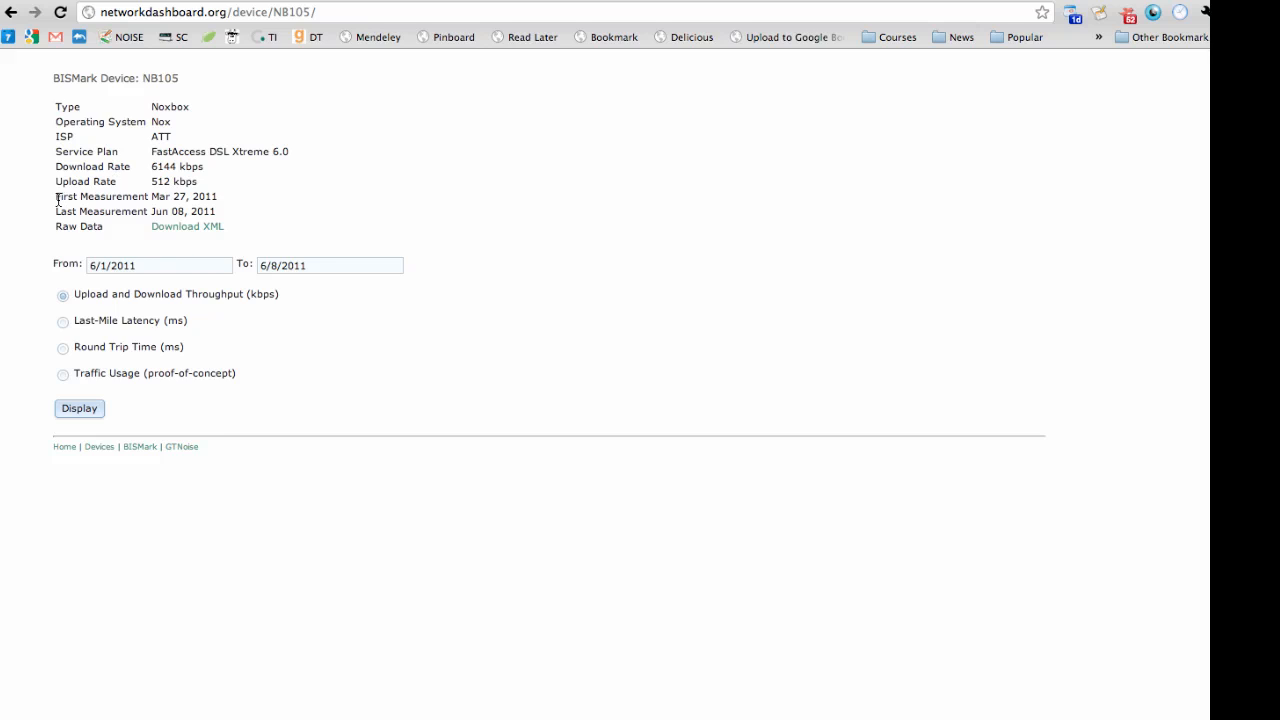
{"action": "mouse_move", "coordinate": [124, 170]}
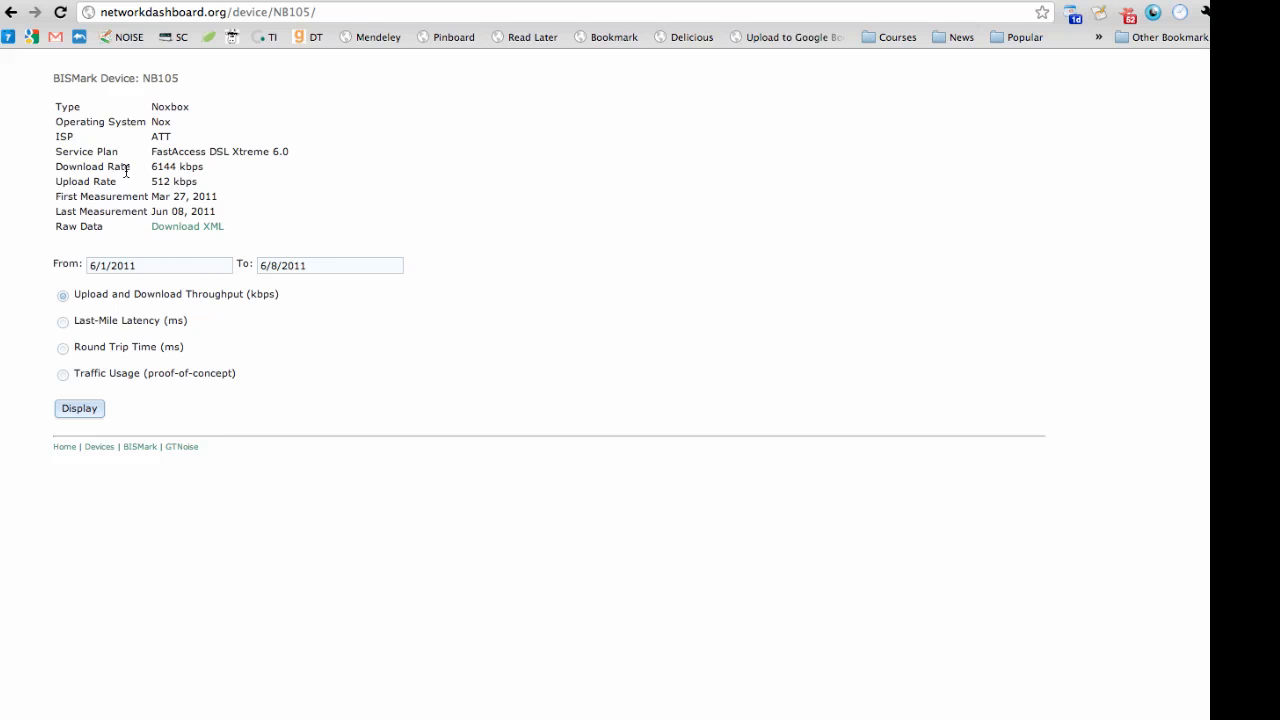
{"action": "mouse_move", "coordinate": [56, 168]}
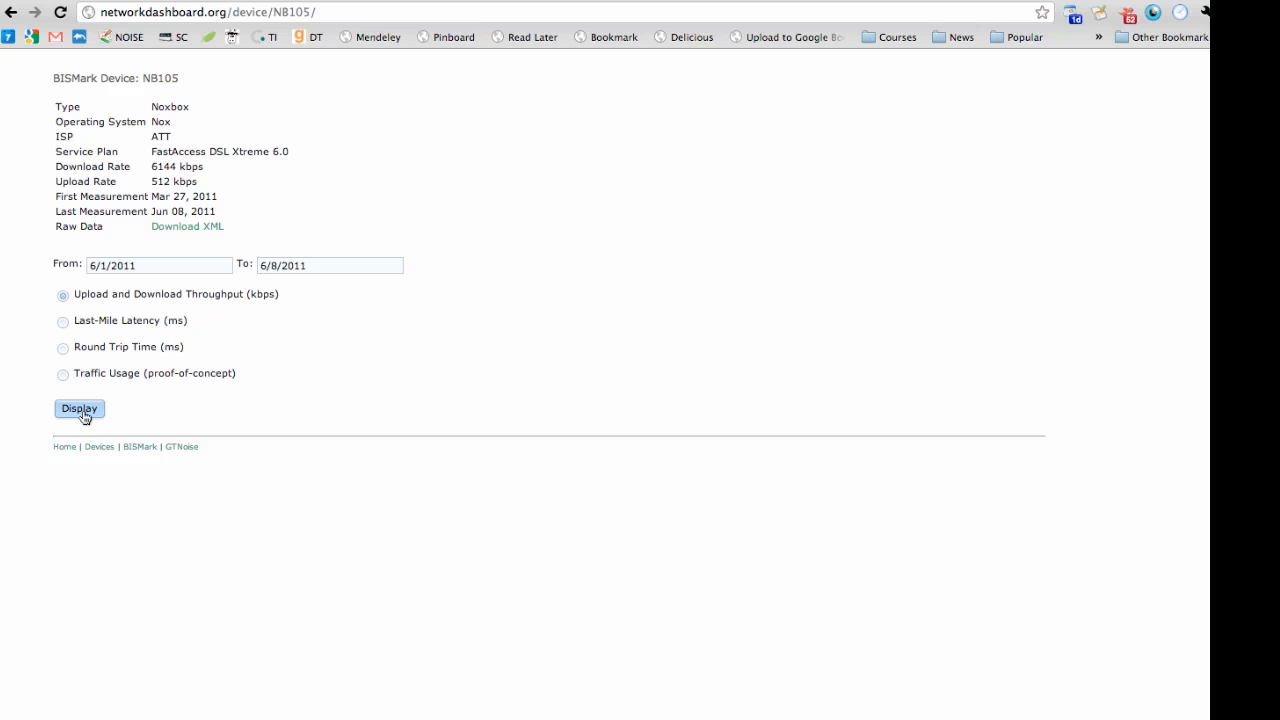
- Plot NB105's upload and download throughput for June 1–8
{"action": "left_click", "coordinate": [78, 408]}
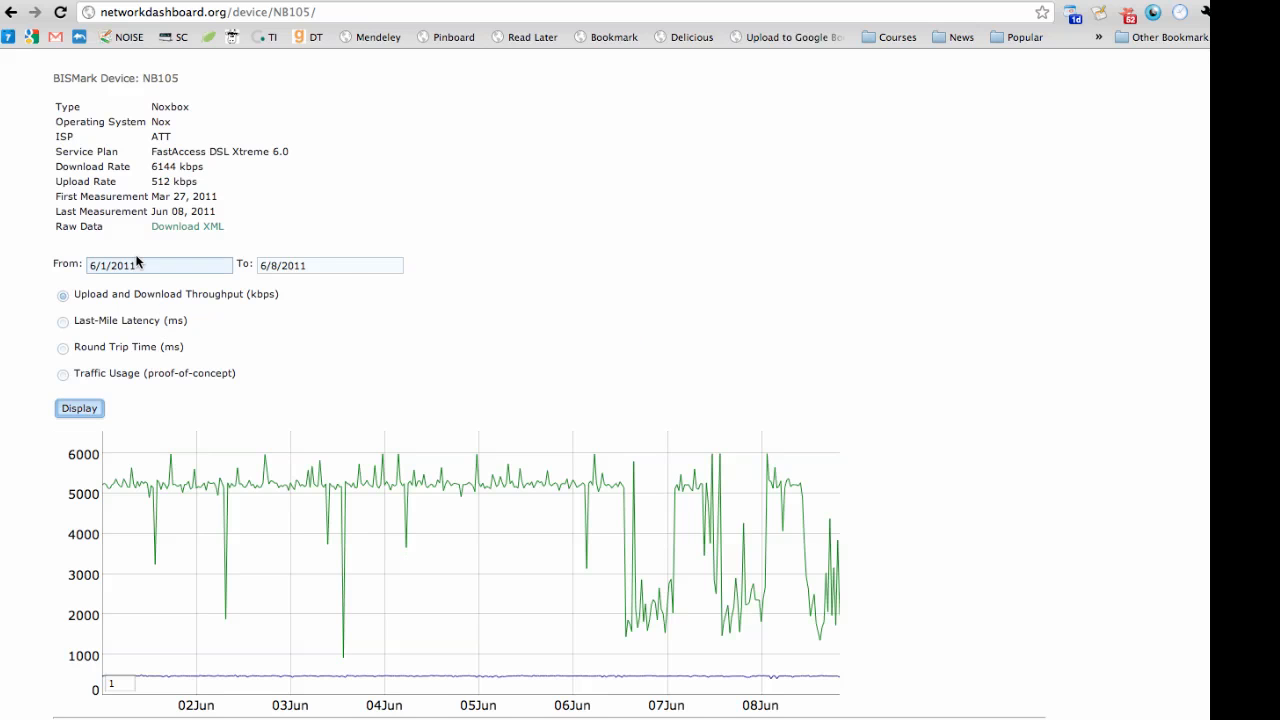
{"action": "mouse_move", "coordinate": [382, 452]}
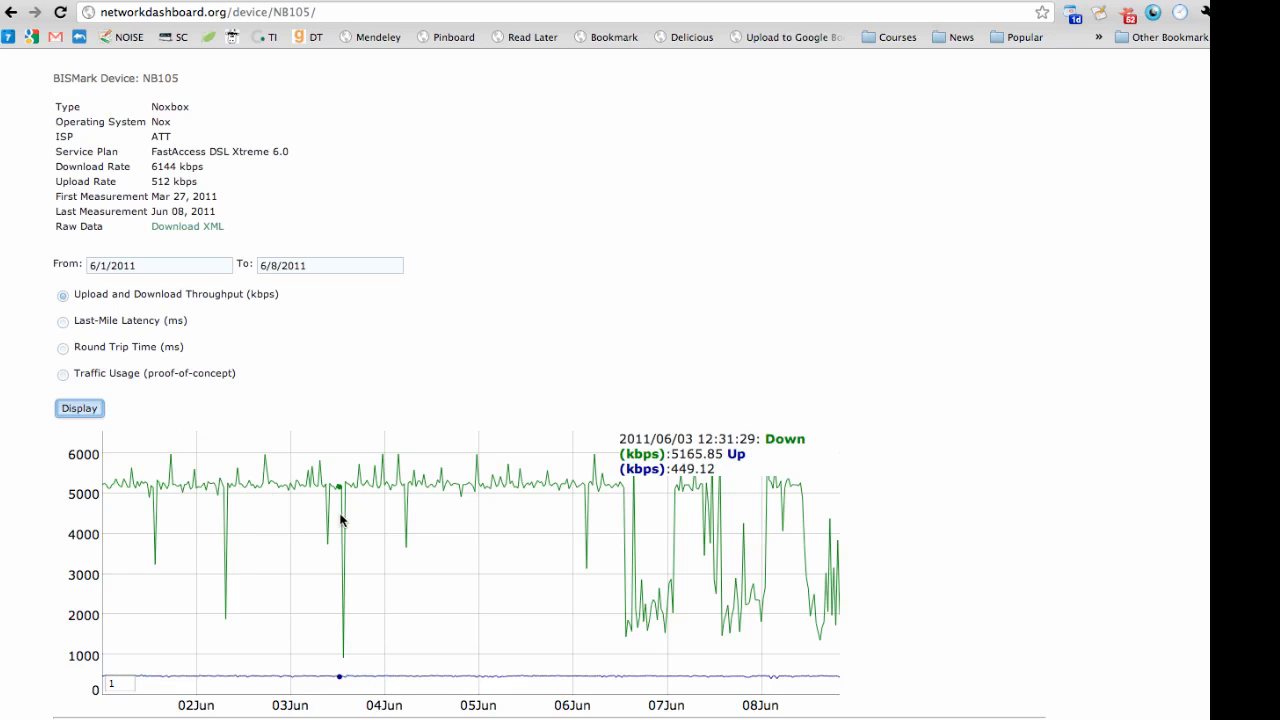
{"action": "mouse_move", "coordinate": [454, 520]}
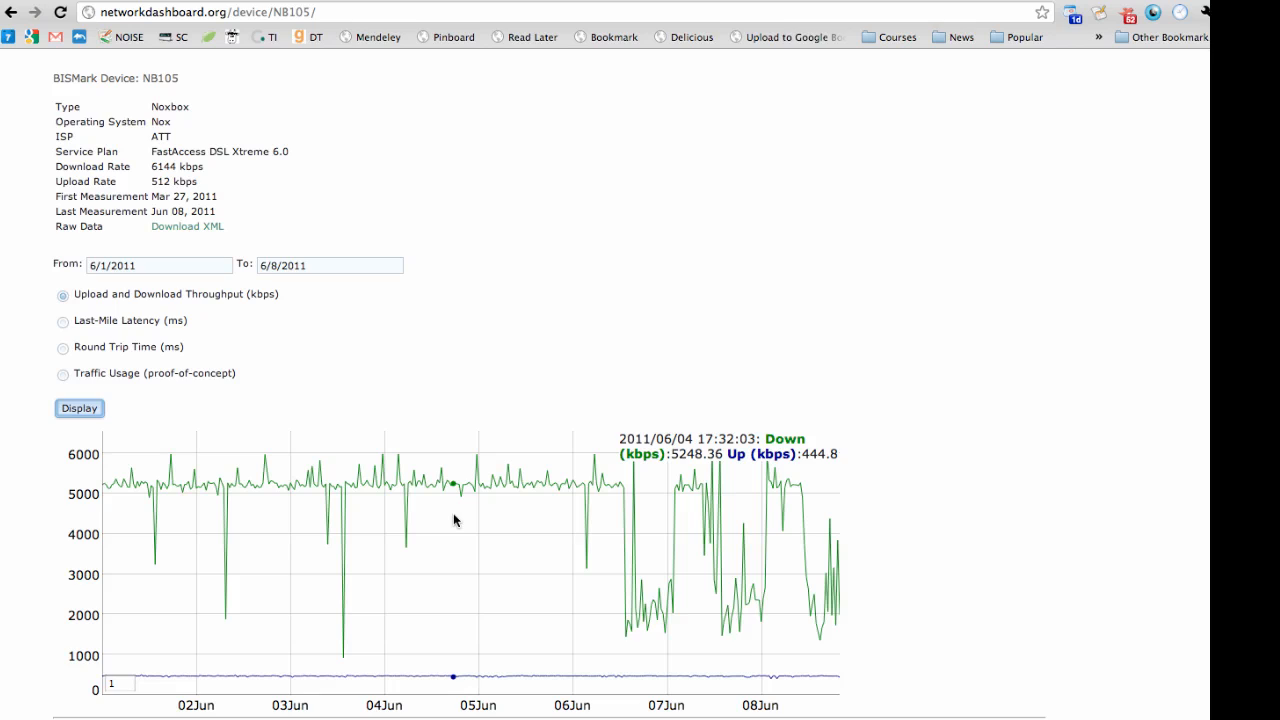
{"action": "mouse_move", "coordinate": [474, 490]}
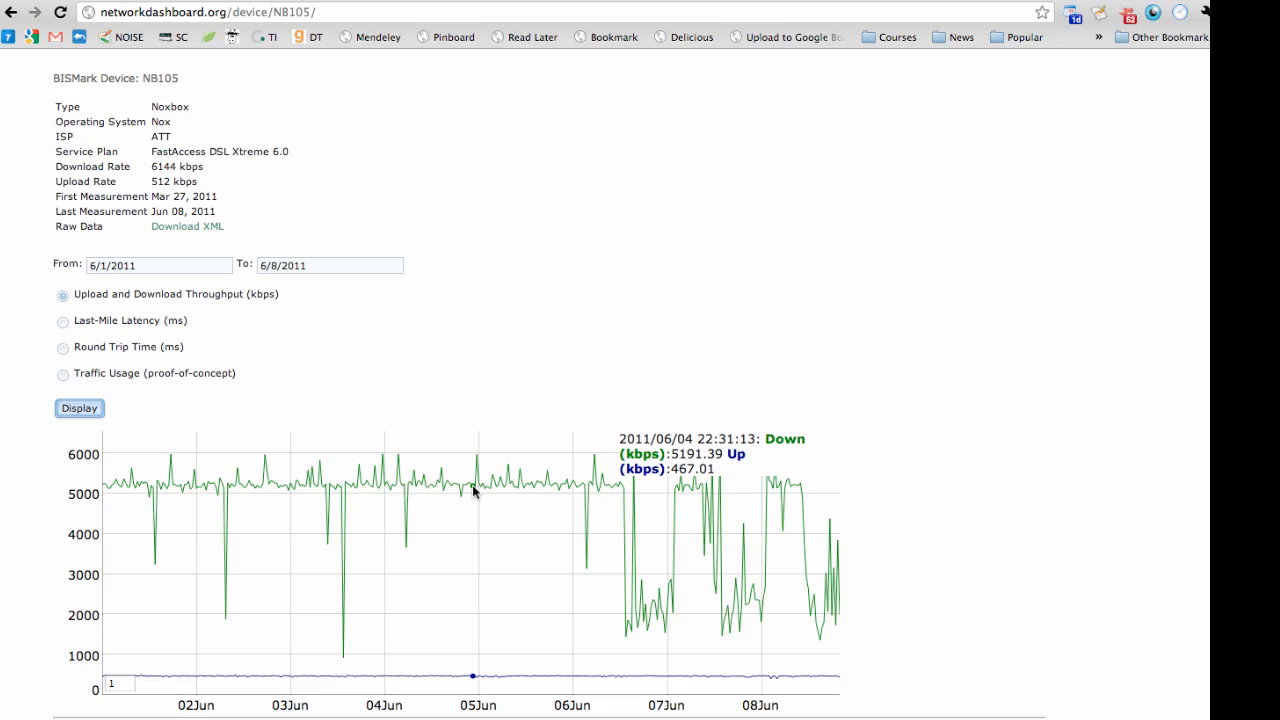
{"action": "mouse_move", "coordinate": [536, 528]}
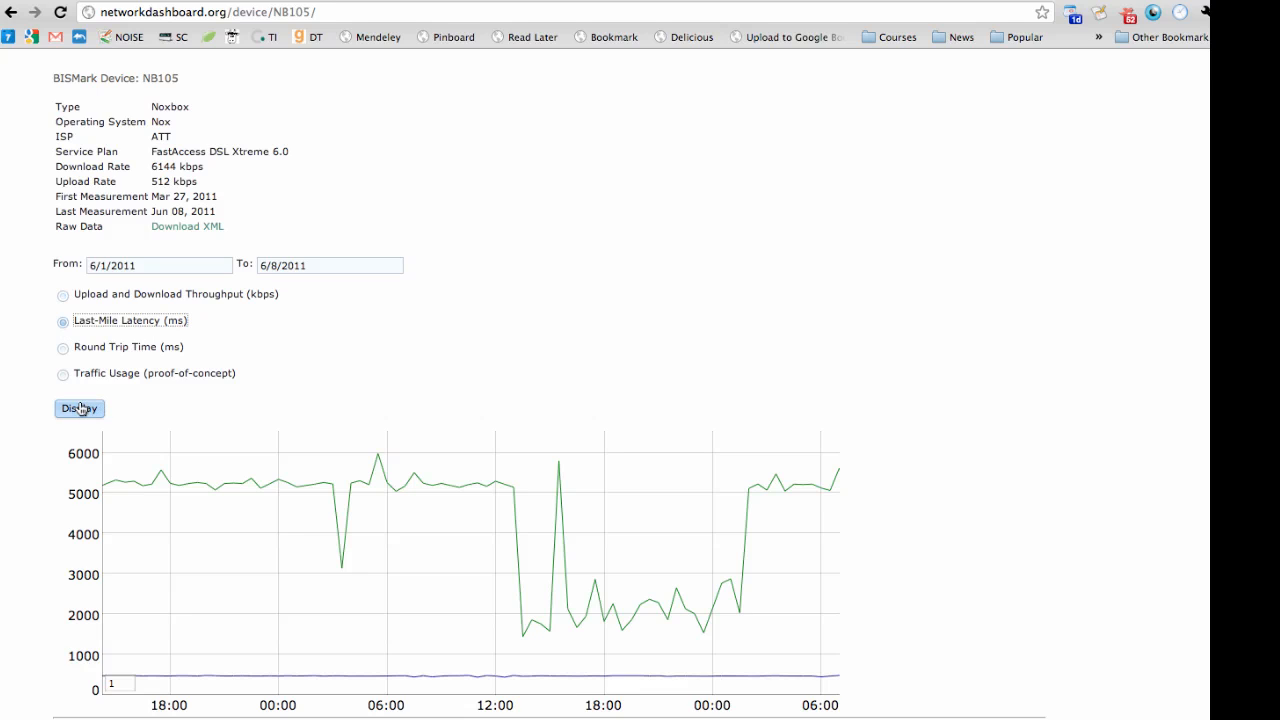
- Plot last-mile latency, then round trip time for NB105 over the date range
{"action": "left_click", "coordinate": [80, 408]}
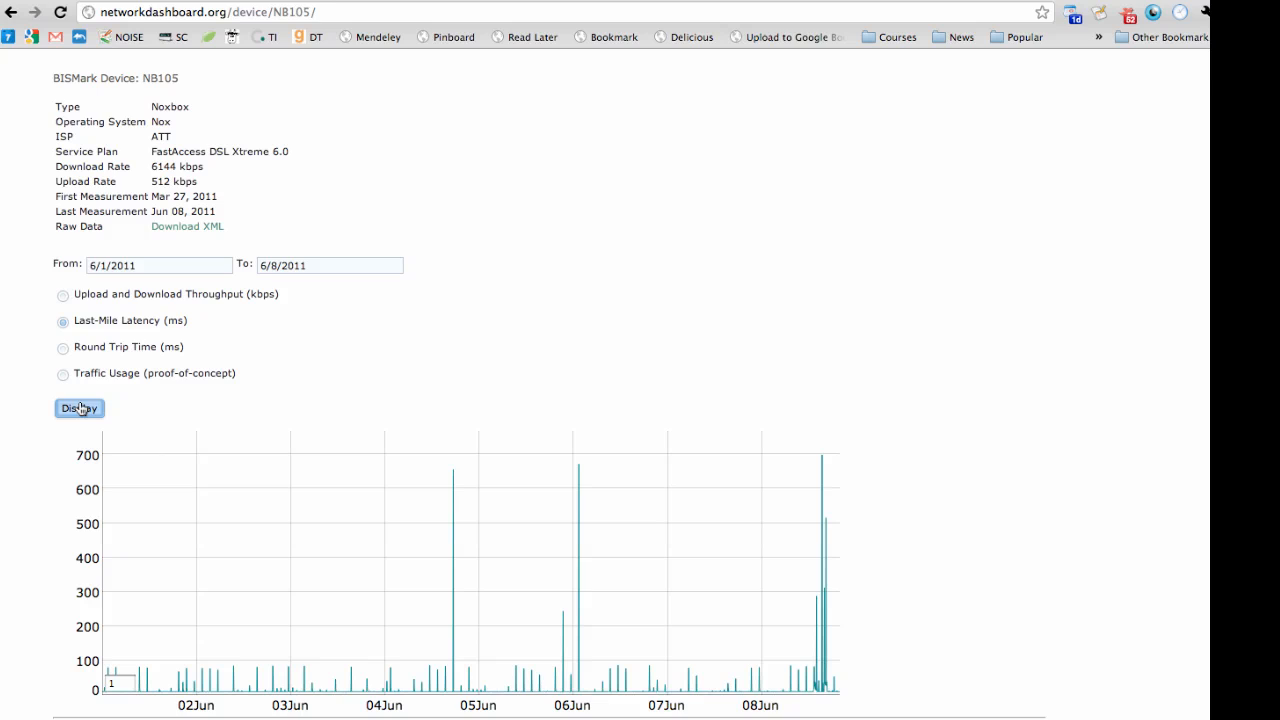
{"action": "left_click", "coordinate": [64, 348]}
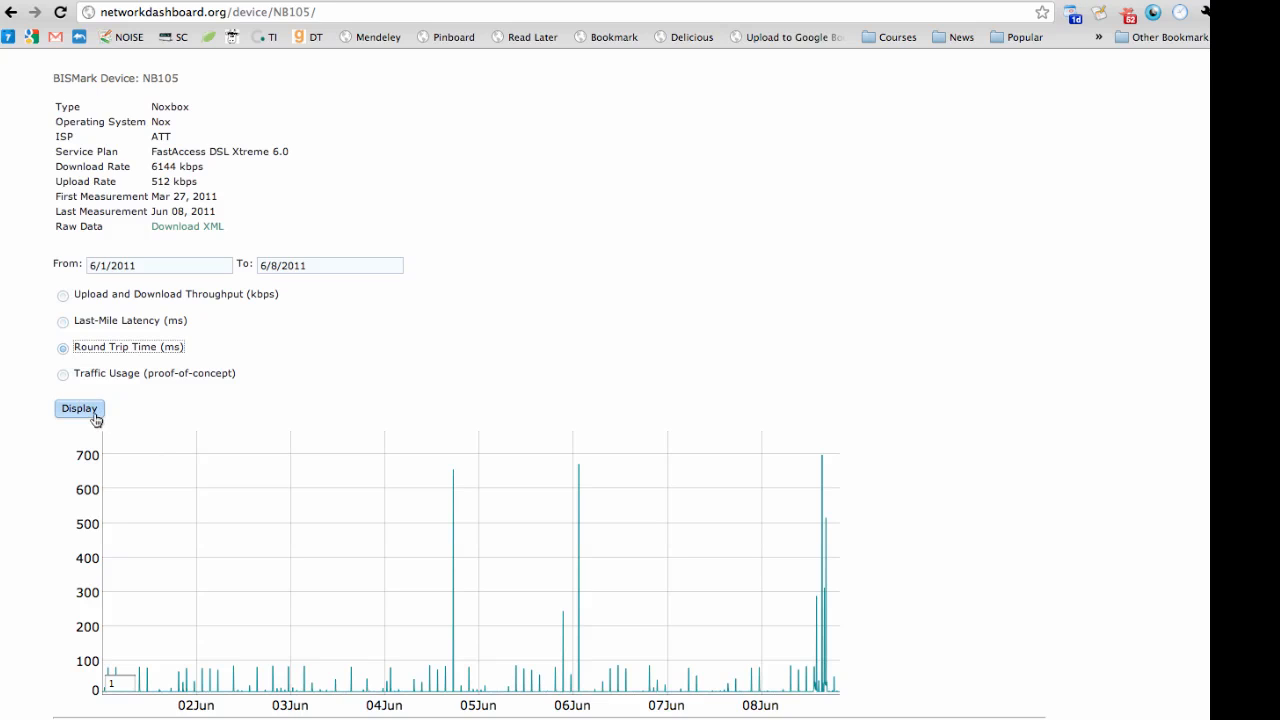
{"action": "left_click", "coordinate": [78, 408]}
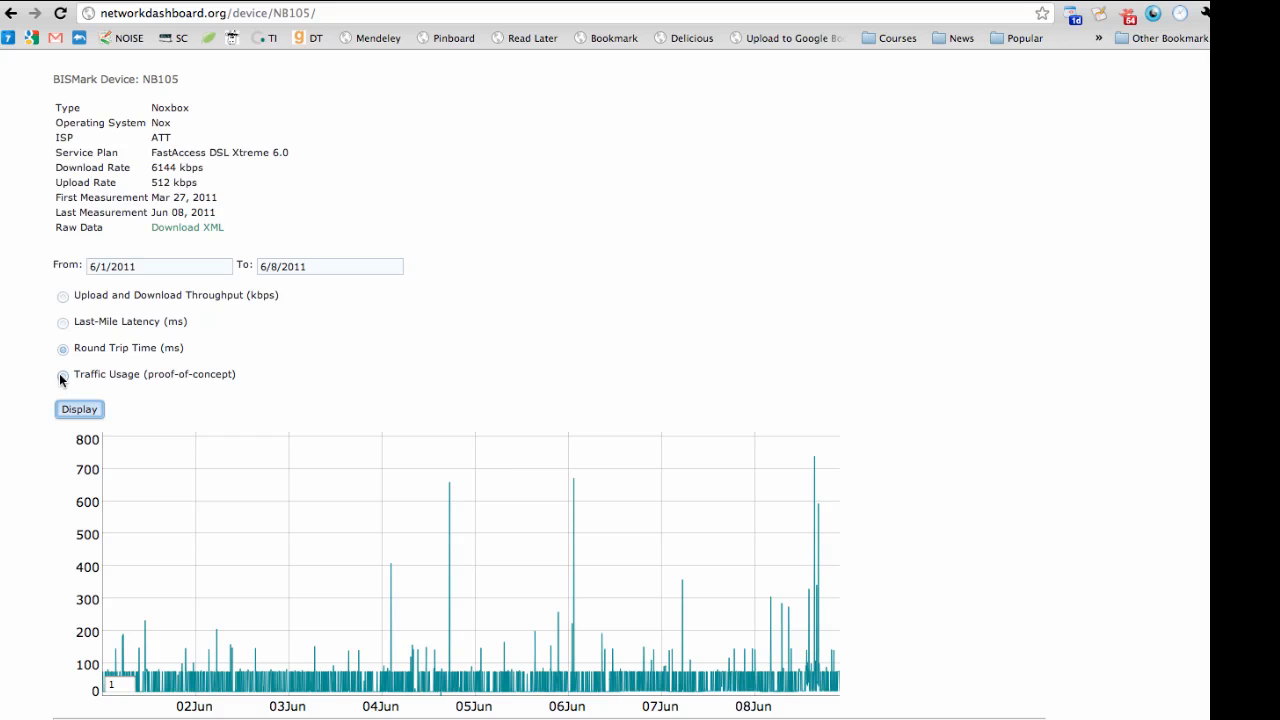
- Request a traffic usage plot for NB105, which leaves no plot displayed
{"action": "left_click", "coordinate": [62, 374]}
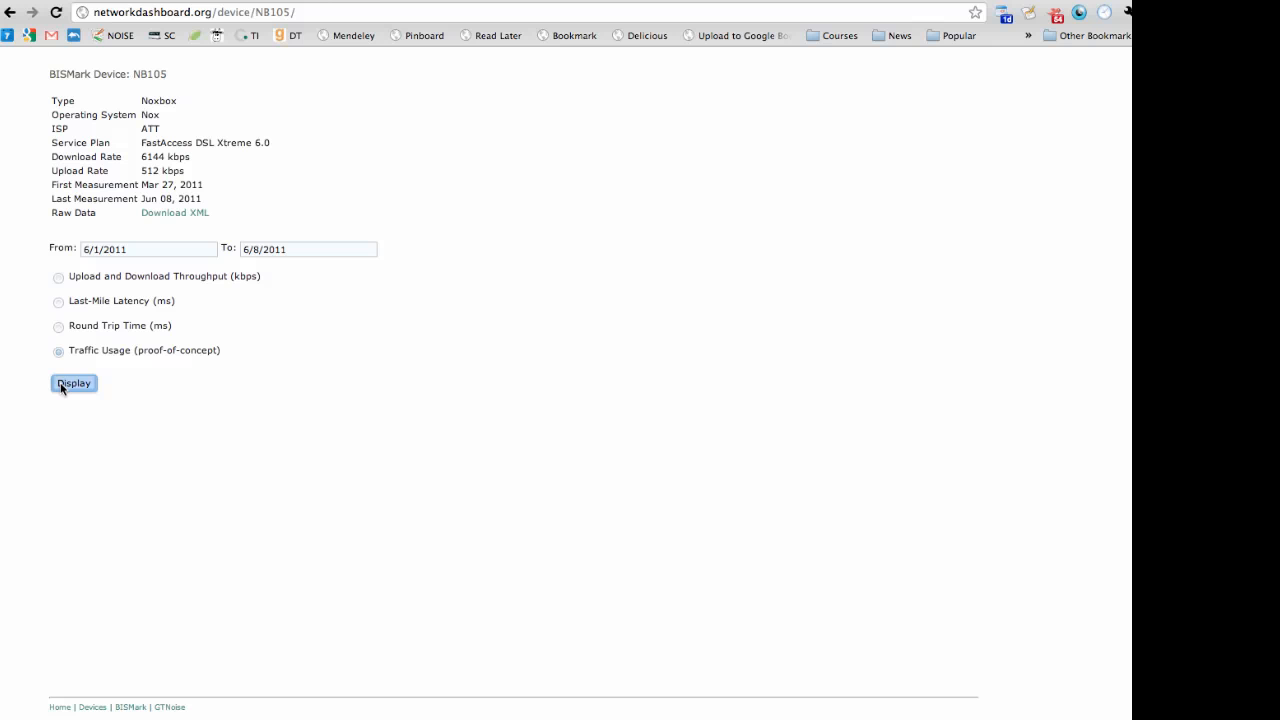
{"action": "left_click", "coordinate": [72, 384]}
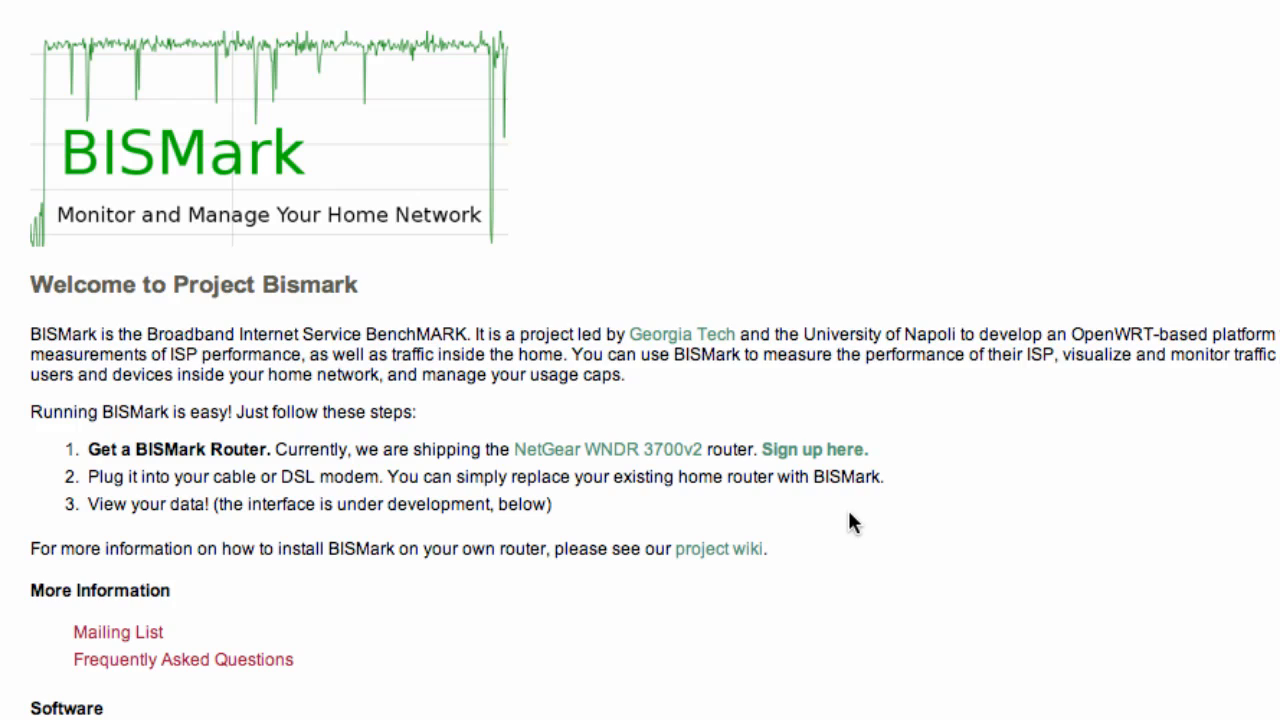
{"action": "mouse_move", "coordinate": [814, 448]}
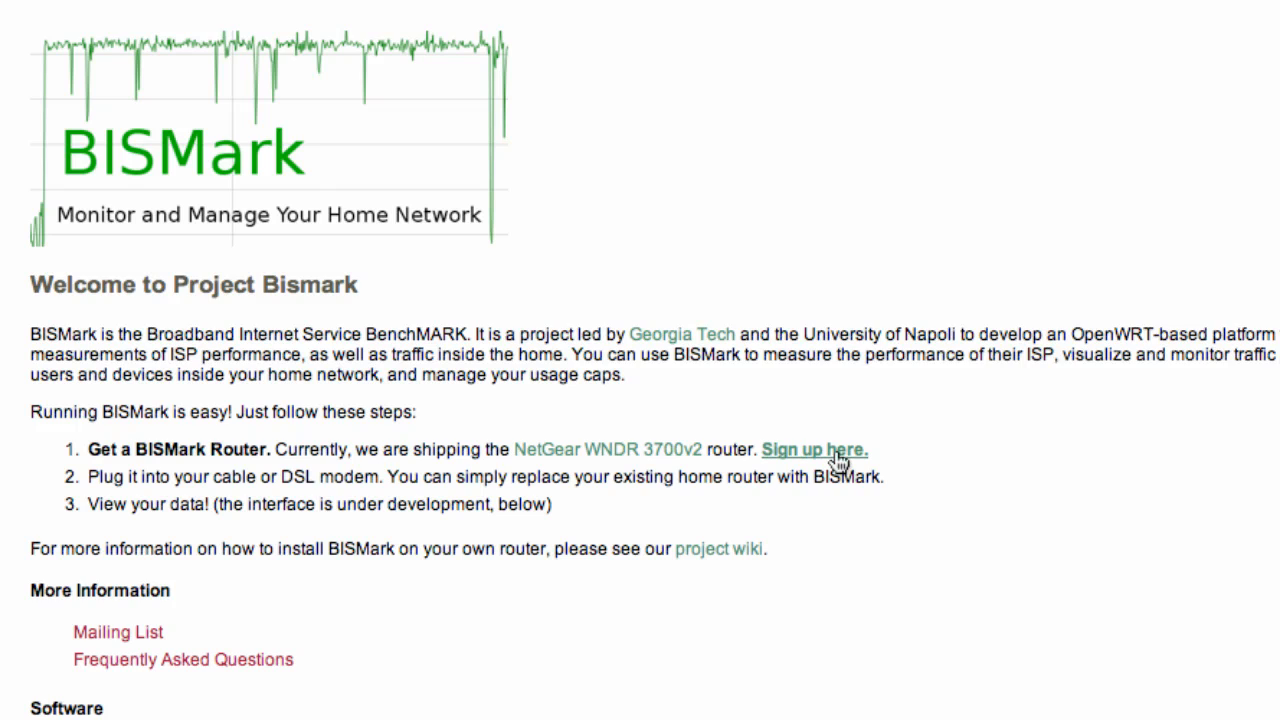
- Reach the BISMark router sign-up form asking for first name, last name and email
{"action": "left_click", "coordinate": [814, 448]}
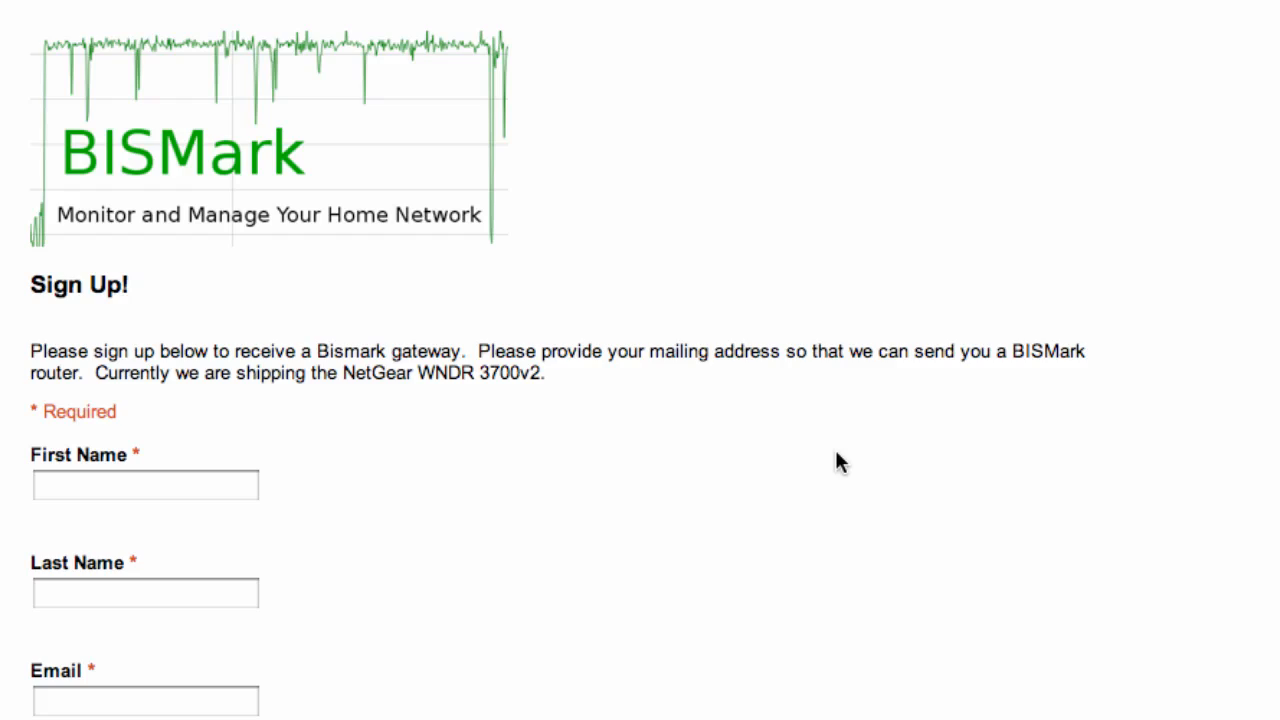